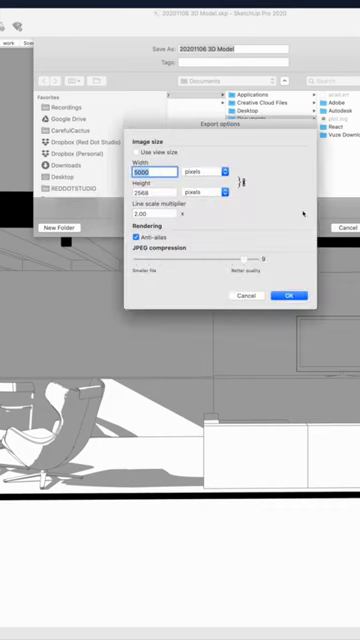
Confirm the 5000 by 2568 pixel JPEG export options with anti-aliasing.
{"action": "left_click", "coordinate": [292, 295]}
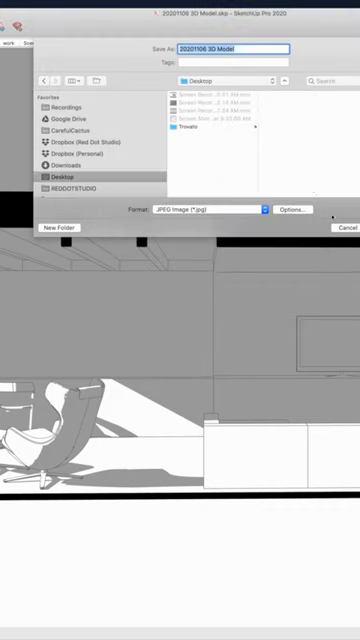